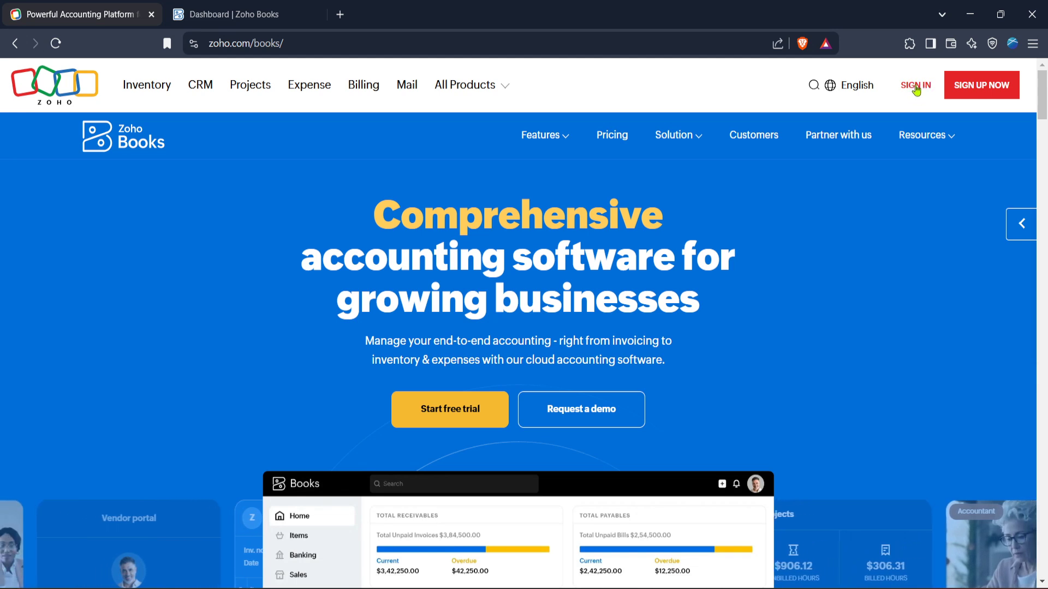
mouse_move(903, 108)
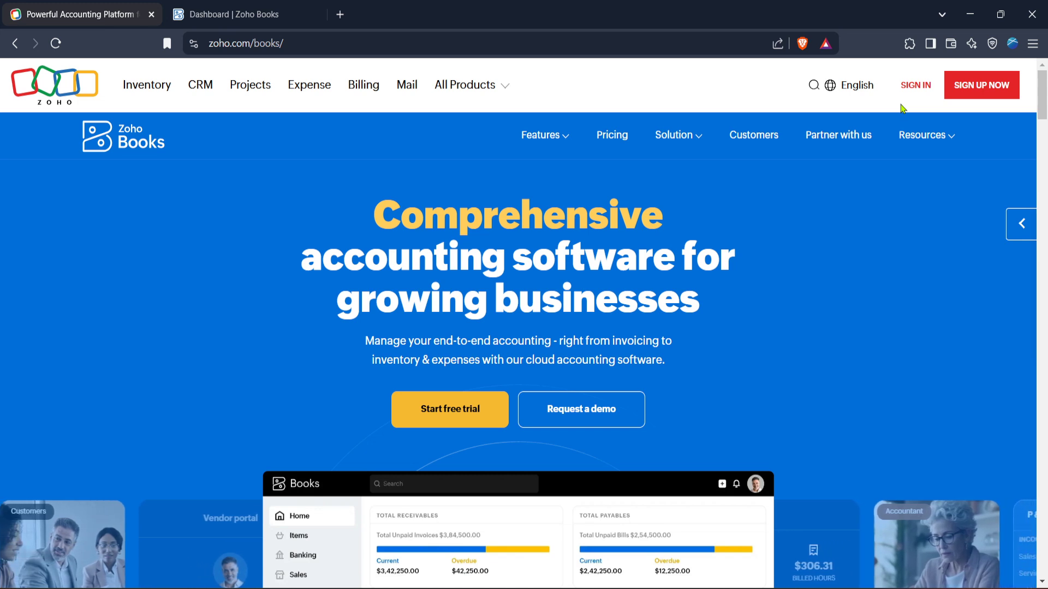
Switch to the Zoho Books dashboard tab and go to All Settings
left_click(241, 15)
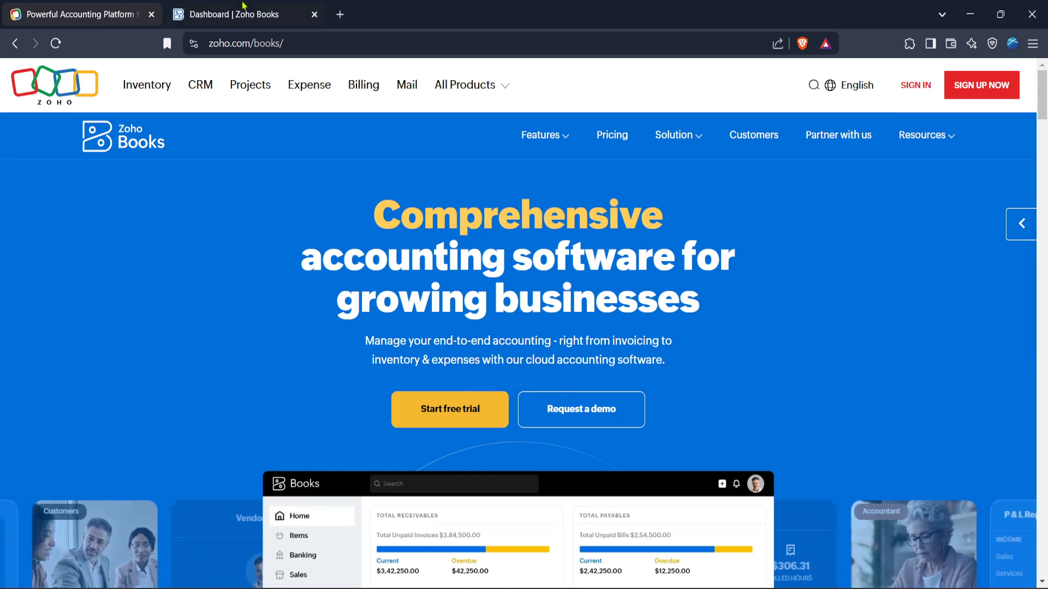
left_click(240, 14)
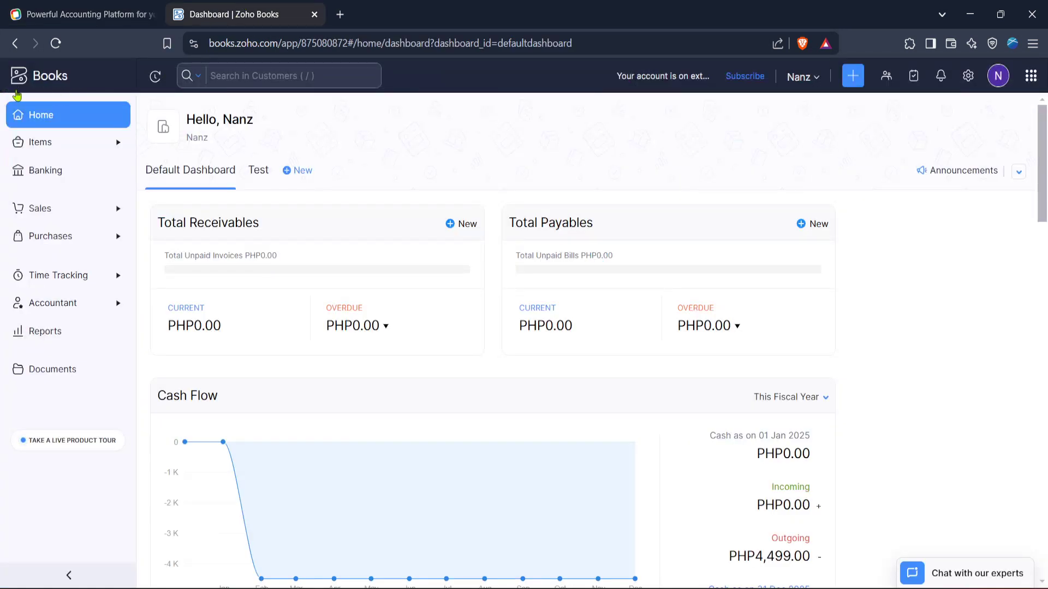
mouse_move(155, 245)
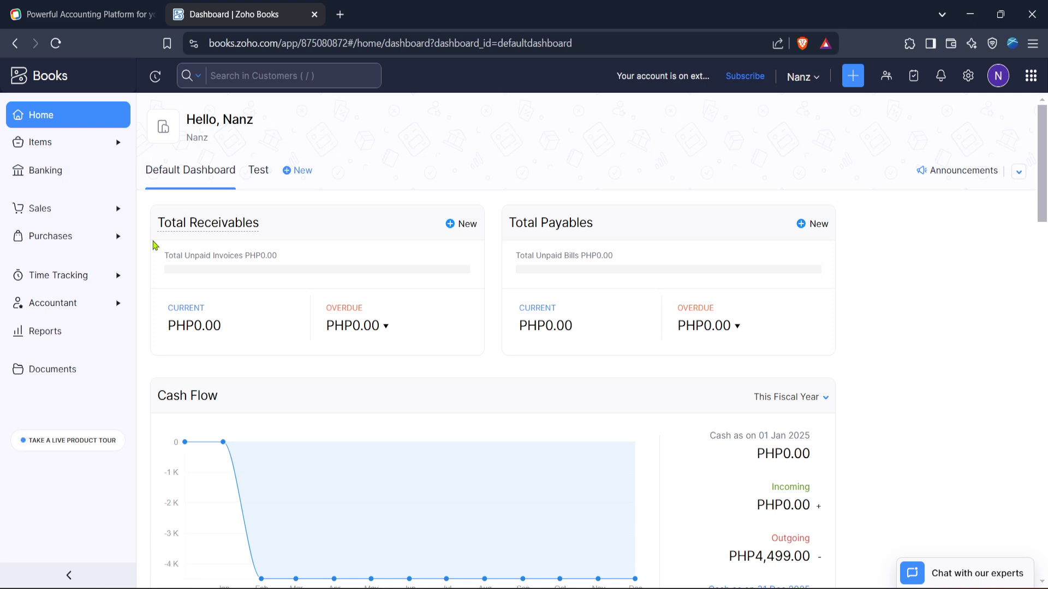
mouse_move(194, 218)
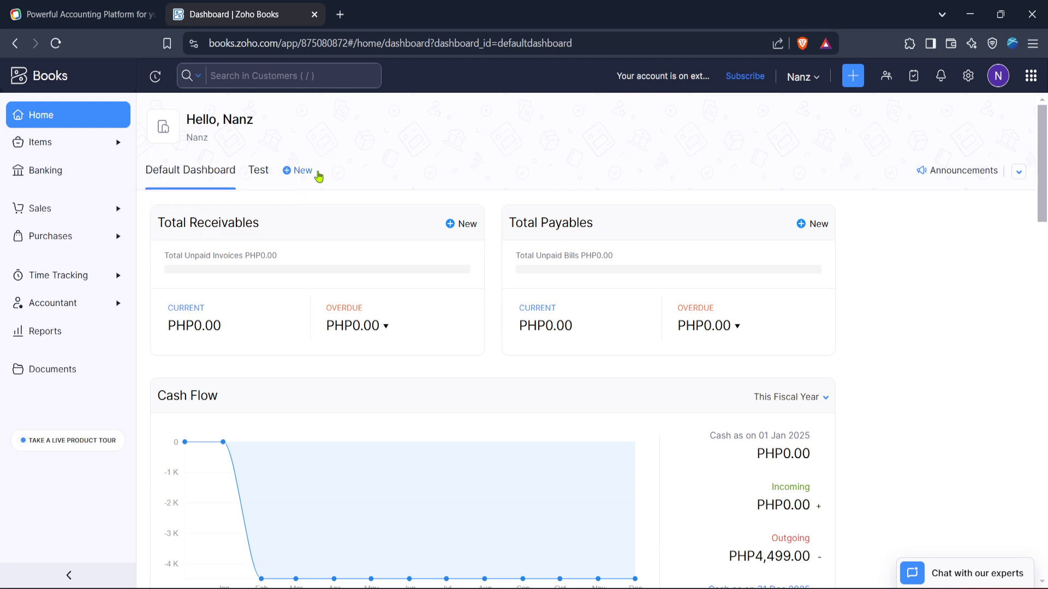
mouse_move(323, 180)
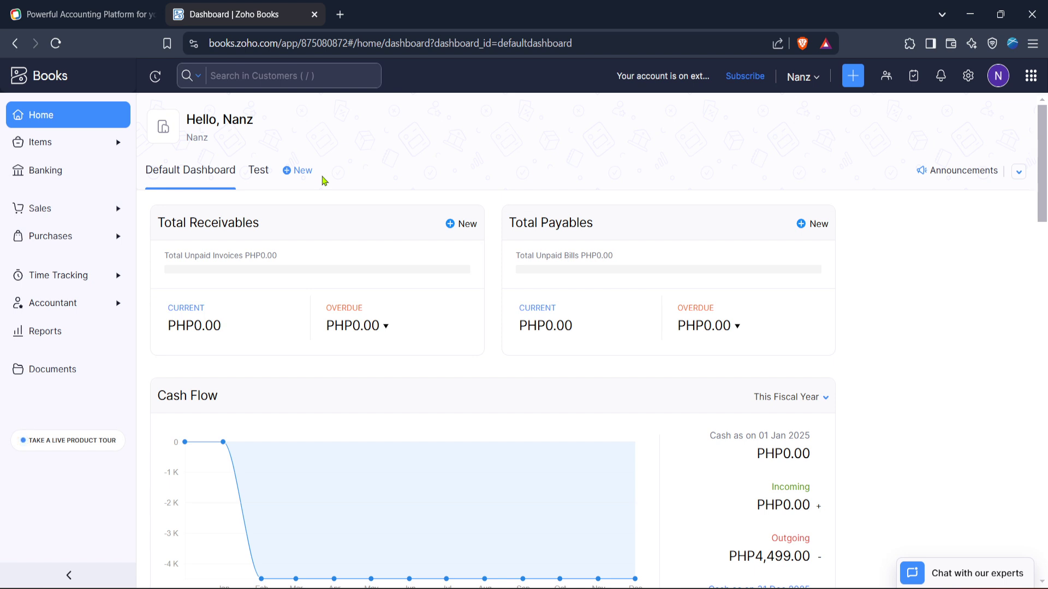
mouse_move(341, 177)
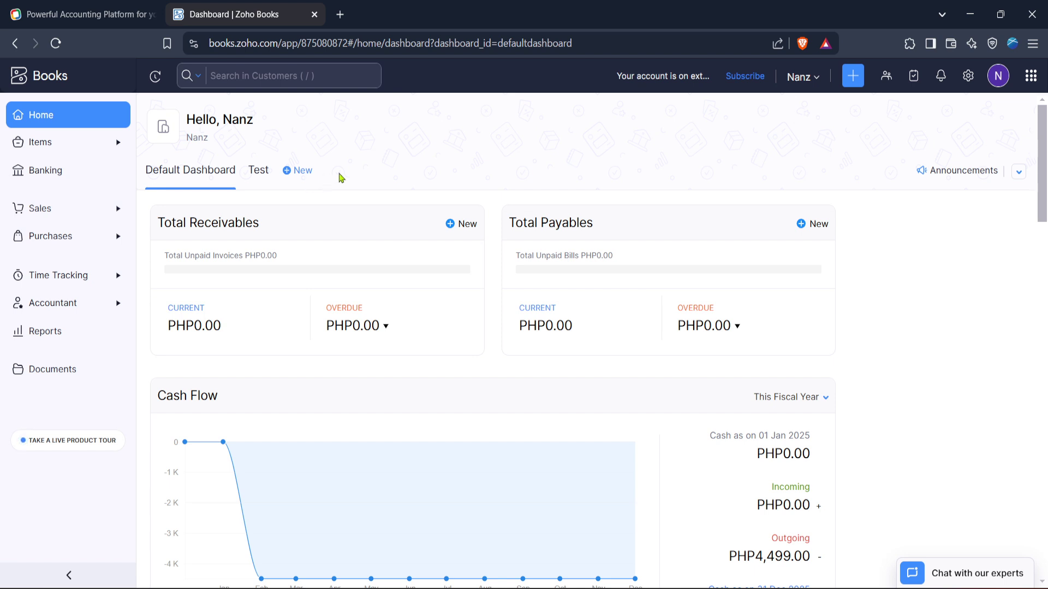
mouse_move(814, 142)
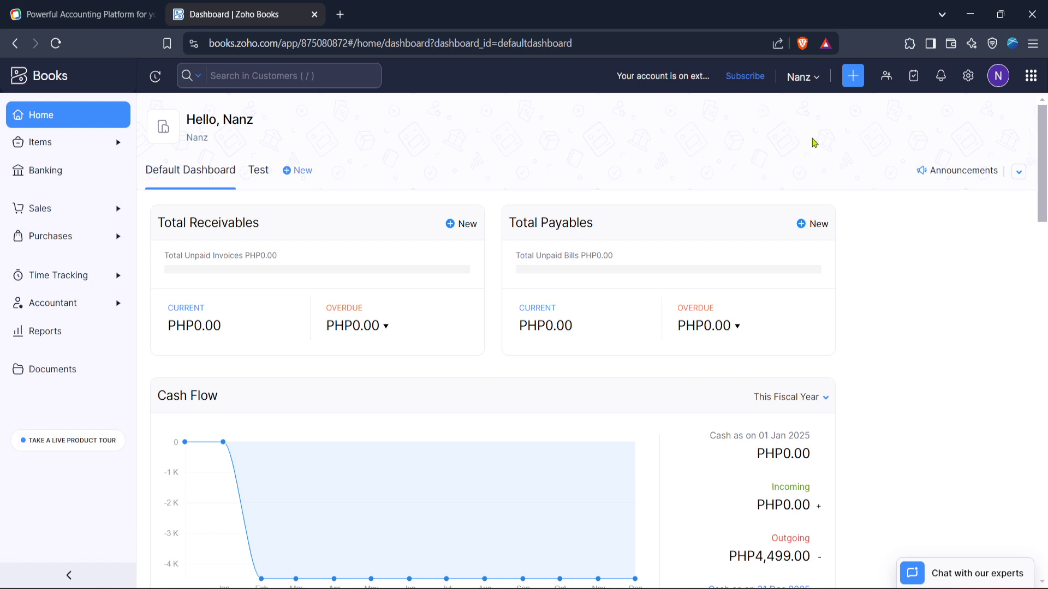
mouse_move(968, 75)
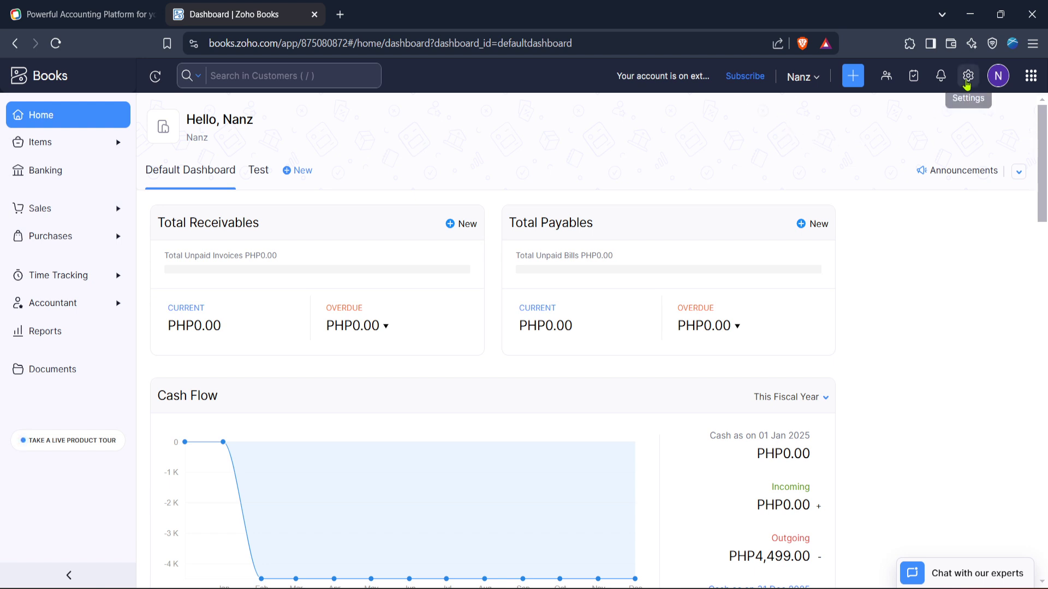
left_click(968, 75)
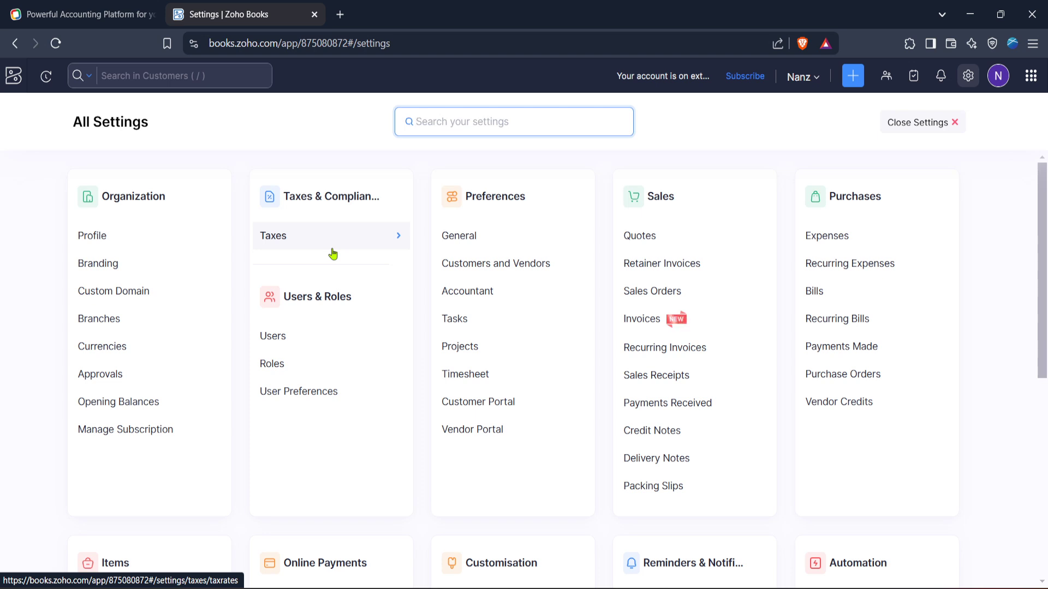
mouse_move(652, 291)
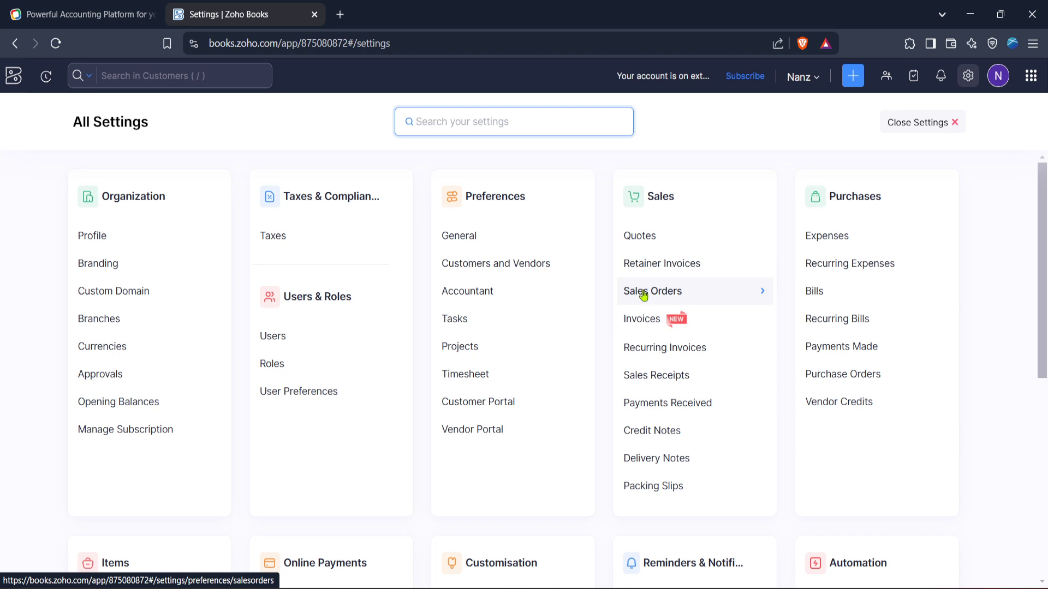
Open the Standard Template invoice template from PDF Templates for editing
scroll("down", 3)
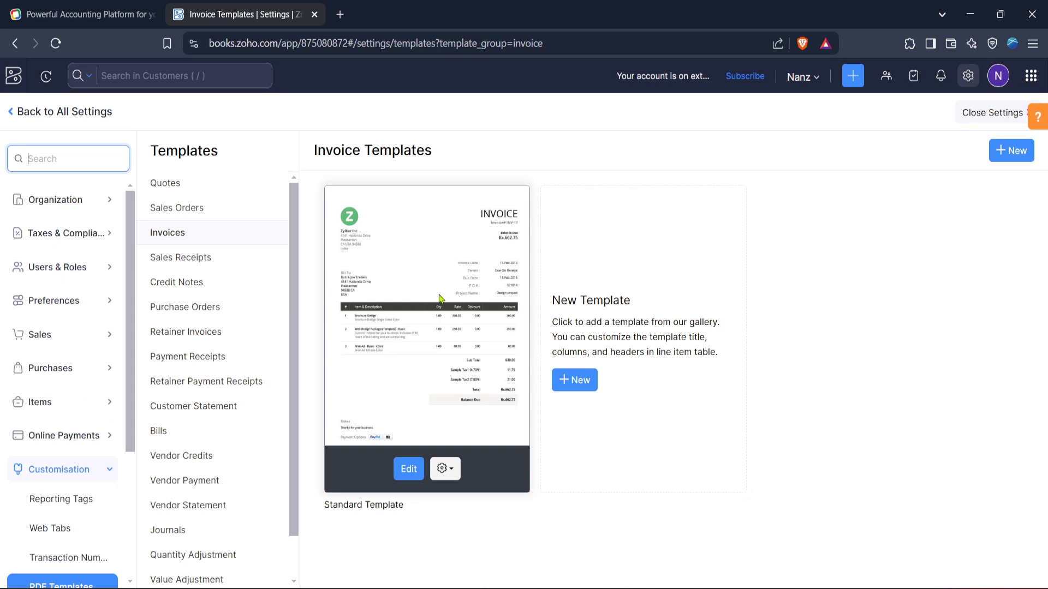
mouse_move(417, 441)
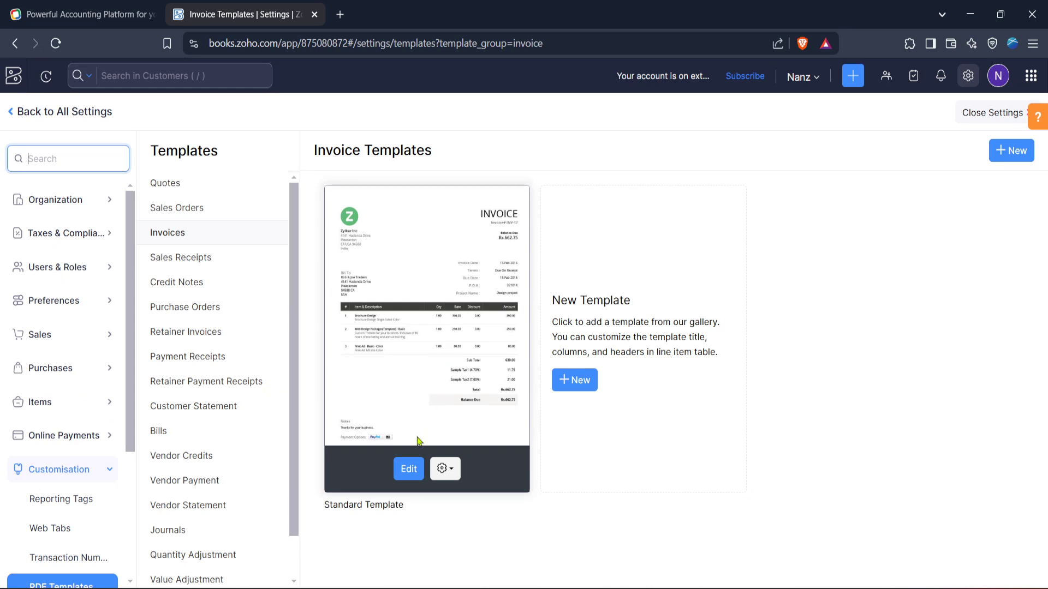
left_click(444, 468)
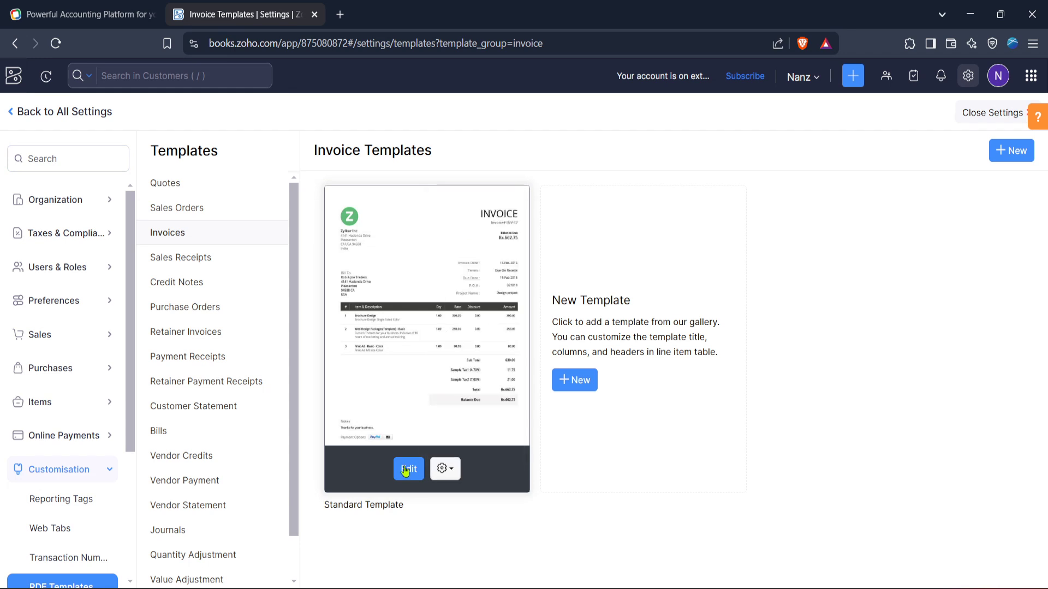
left_click(408, 468)
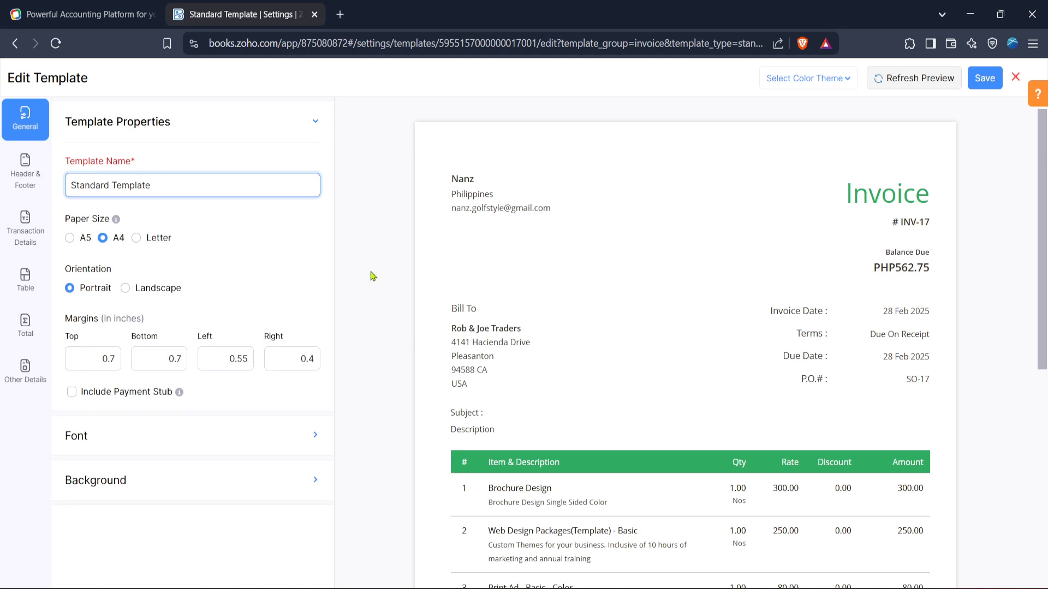
mouse_move(38, 359)
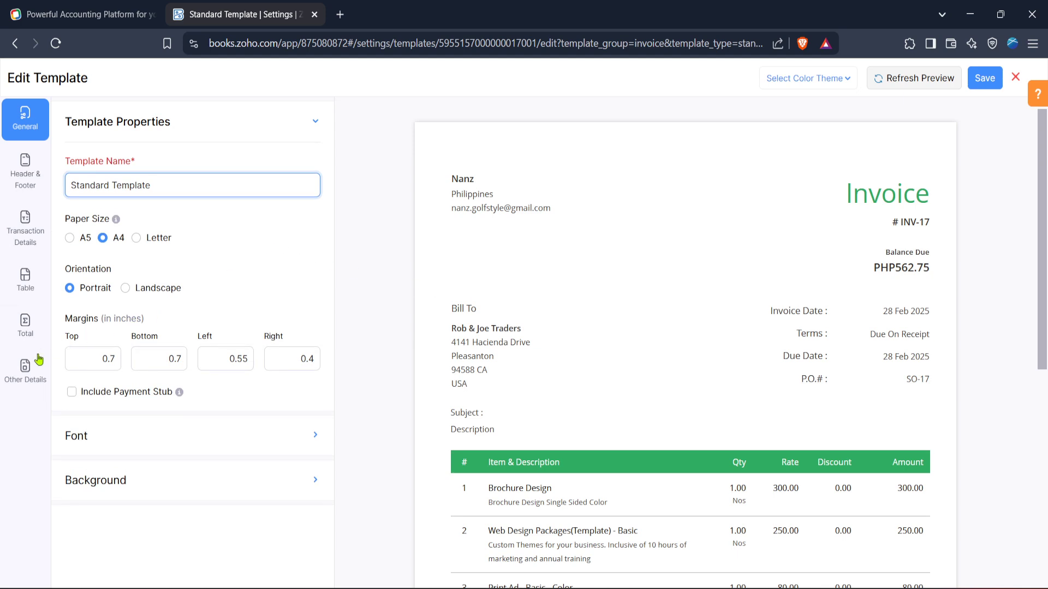
View Other Details, then browse the Total section options down to Payment Made and Balance Due
left_click(25, 376)
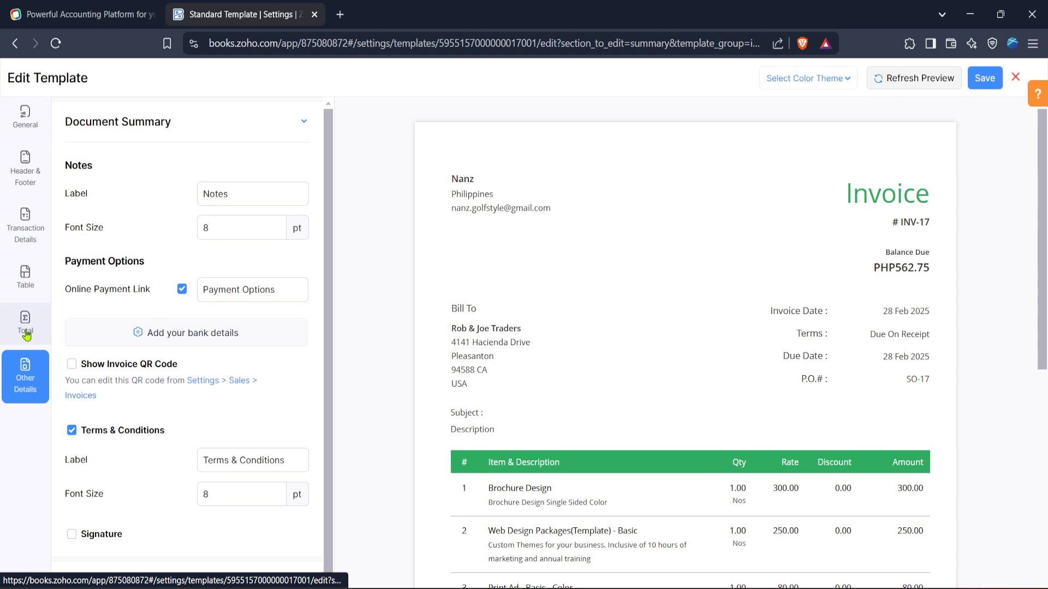
left_click(25, 326)
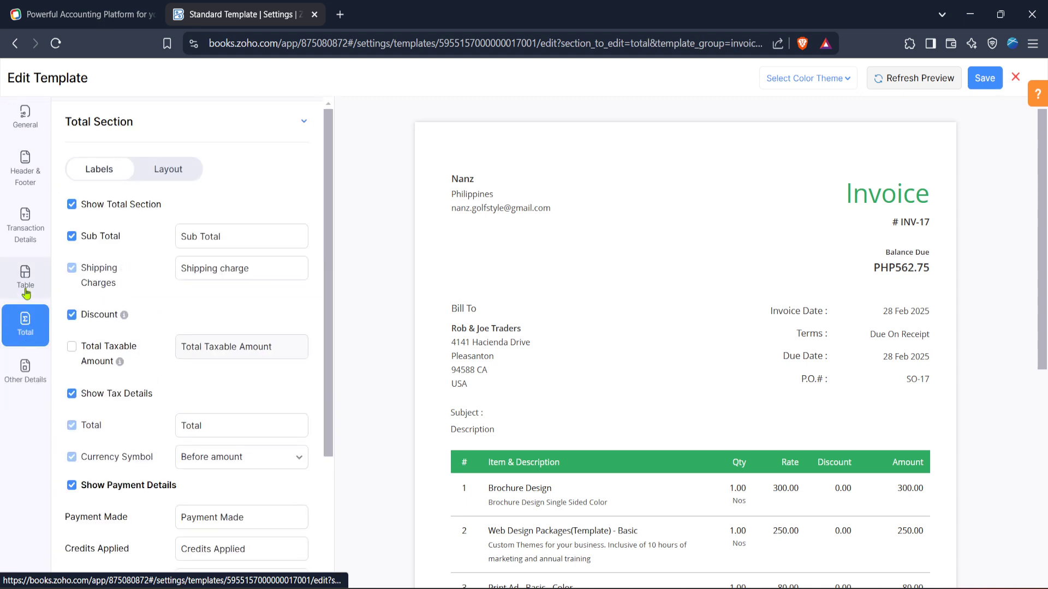
scroll("down", 3)
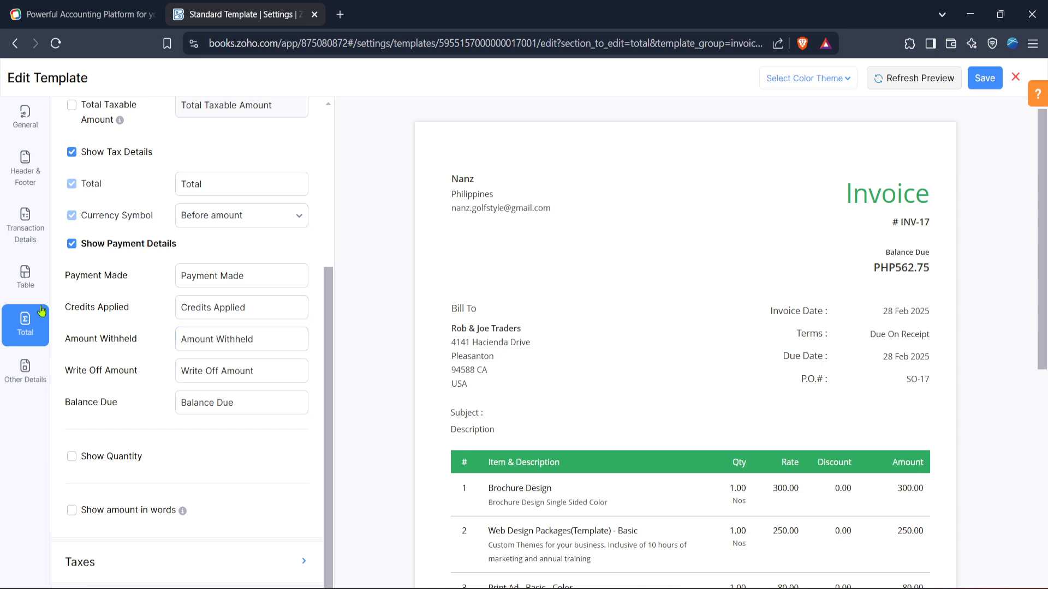
Browse the item table labels and its Layout styling options for borders and fonts
left_click(24, 278)
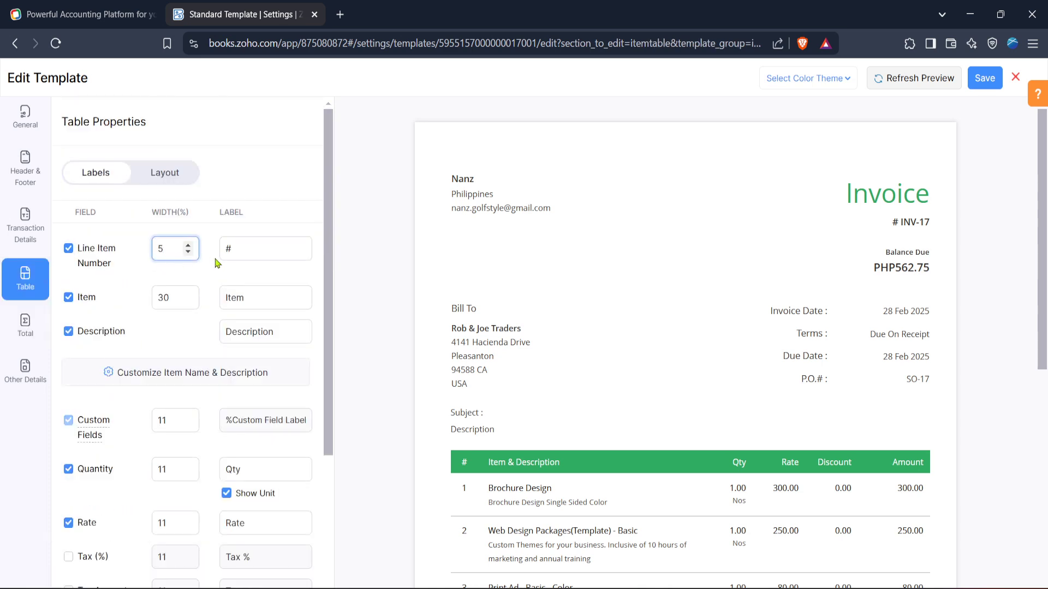
scroll("down", 3)
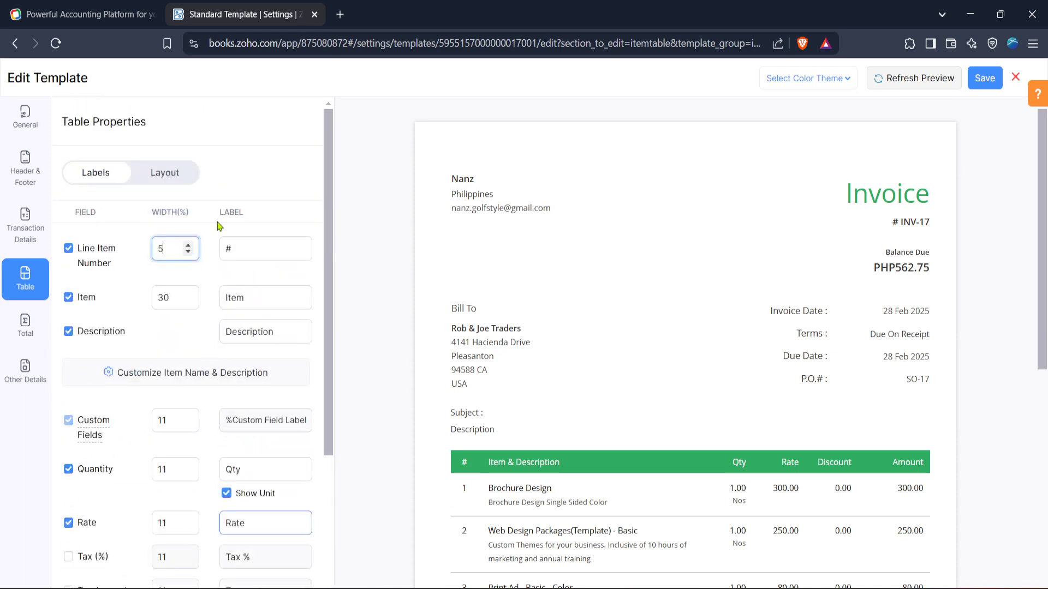
left_click(164, 172)
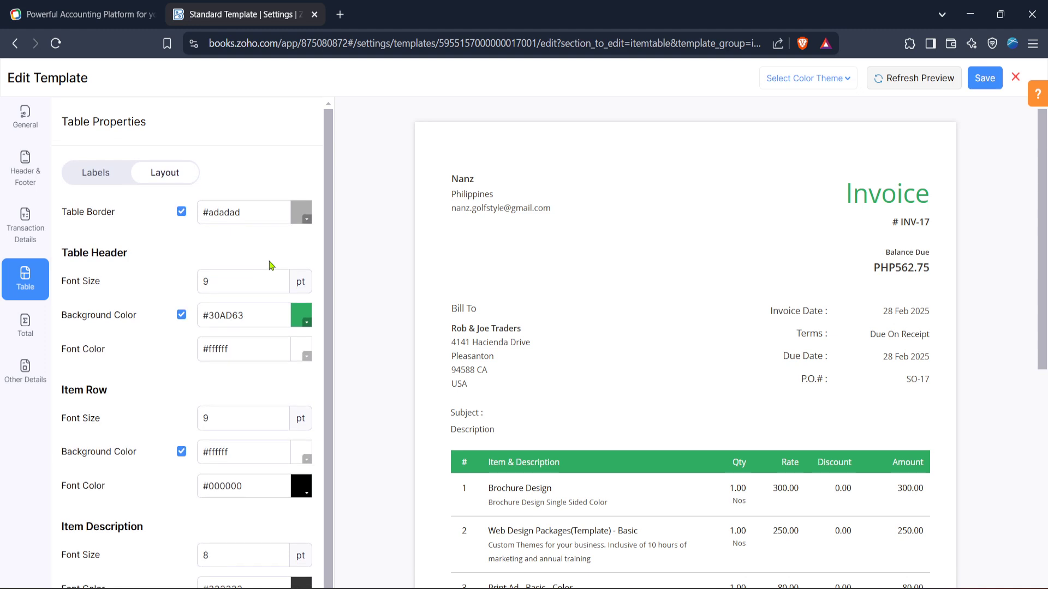
mouse_move(52, 203)
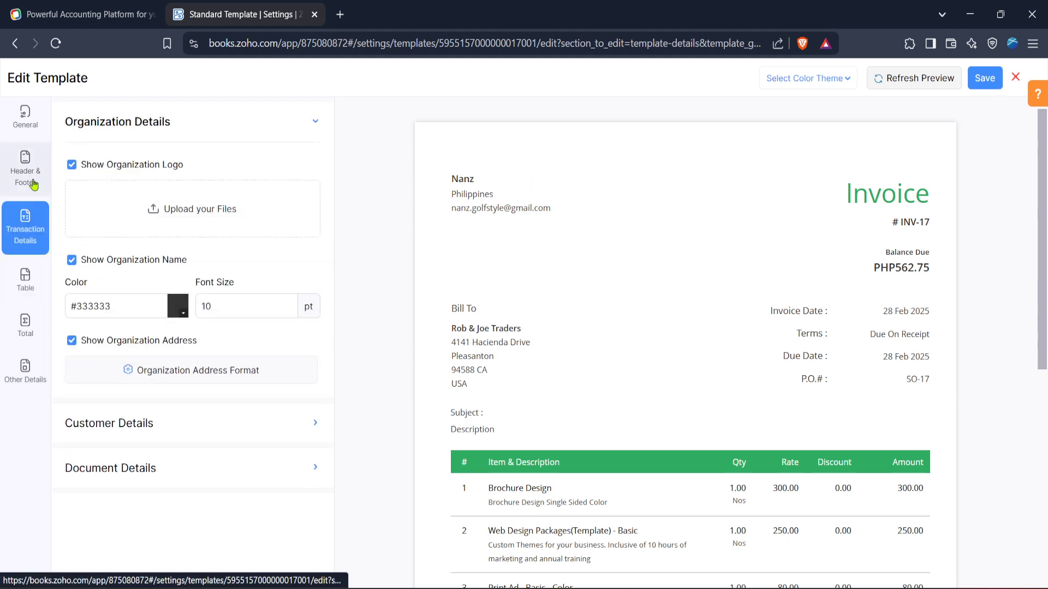
View Header & Footer, then General properties: name, A4 portrait paper, margins
left_click(25, 169)
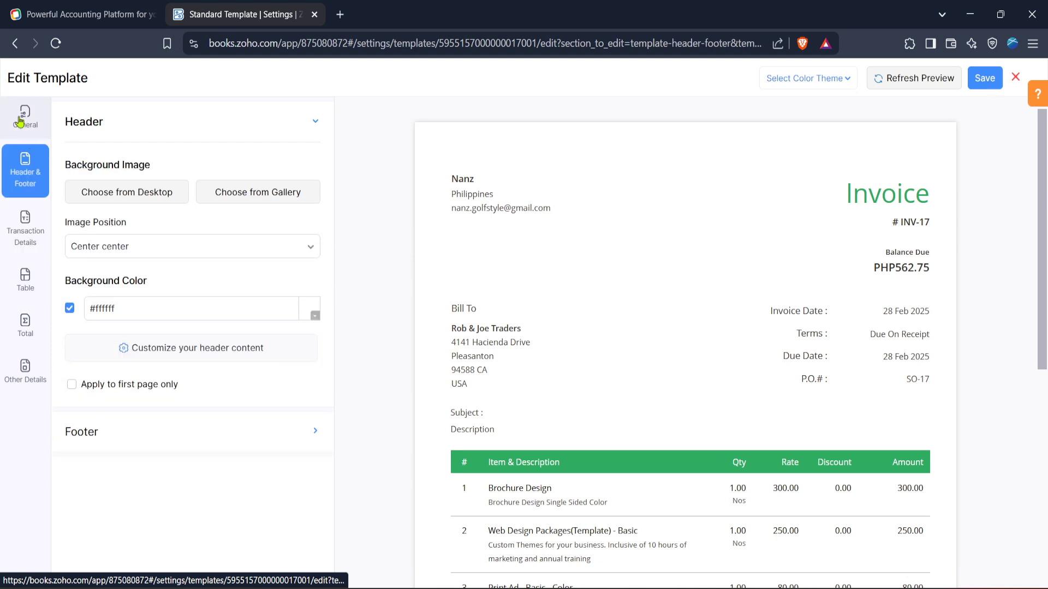
left_click(25, 120)
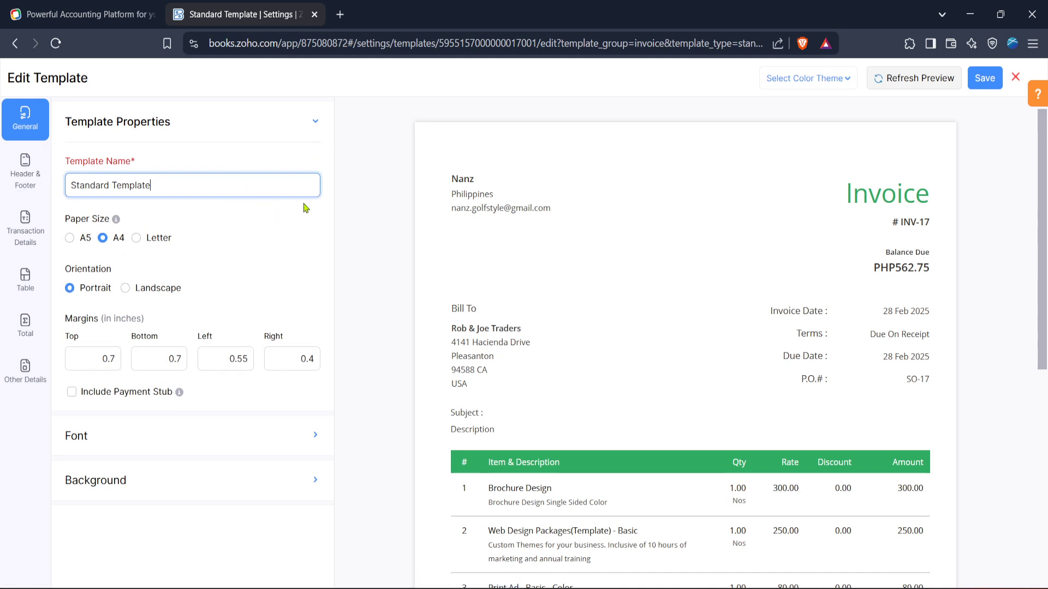
mouse_move(808, 78)
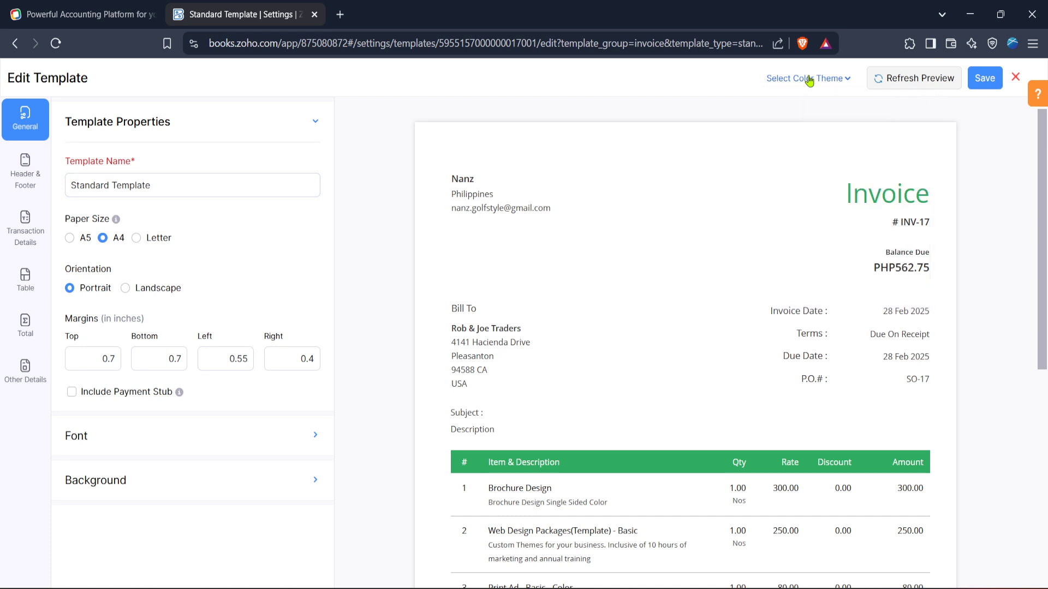
Scroll the invoice preview down to line items, sub total, taxes and total
left_click(914, 77)
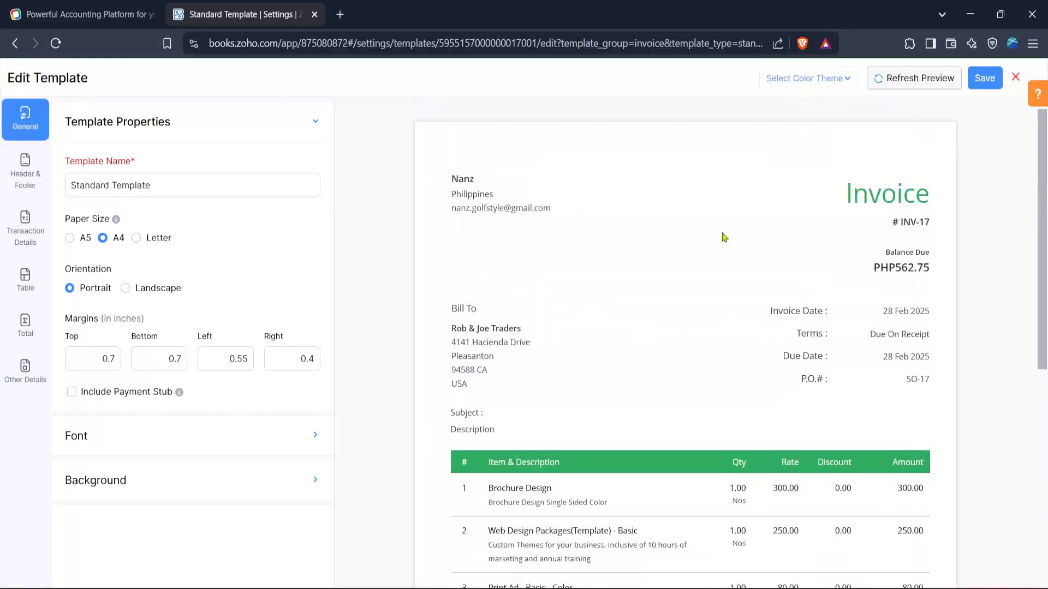
scroll("down", 3)
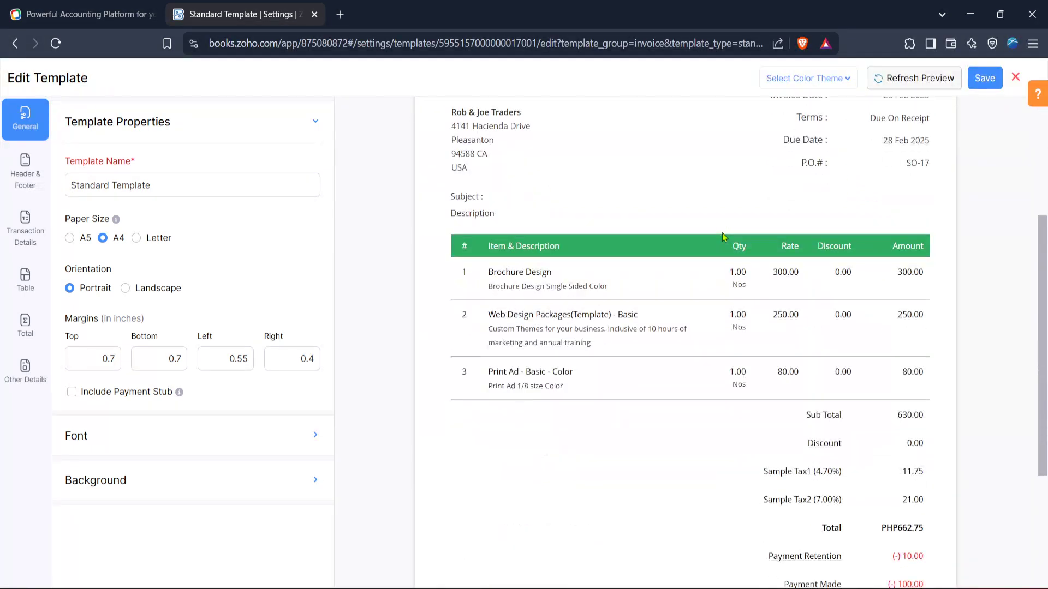